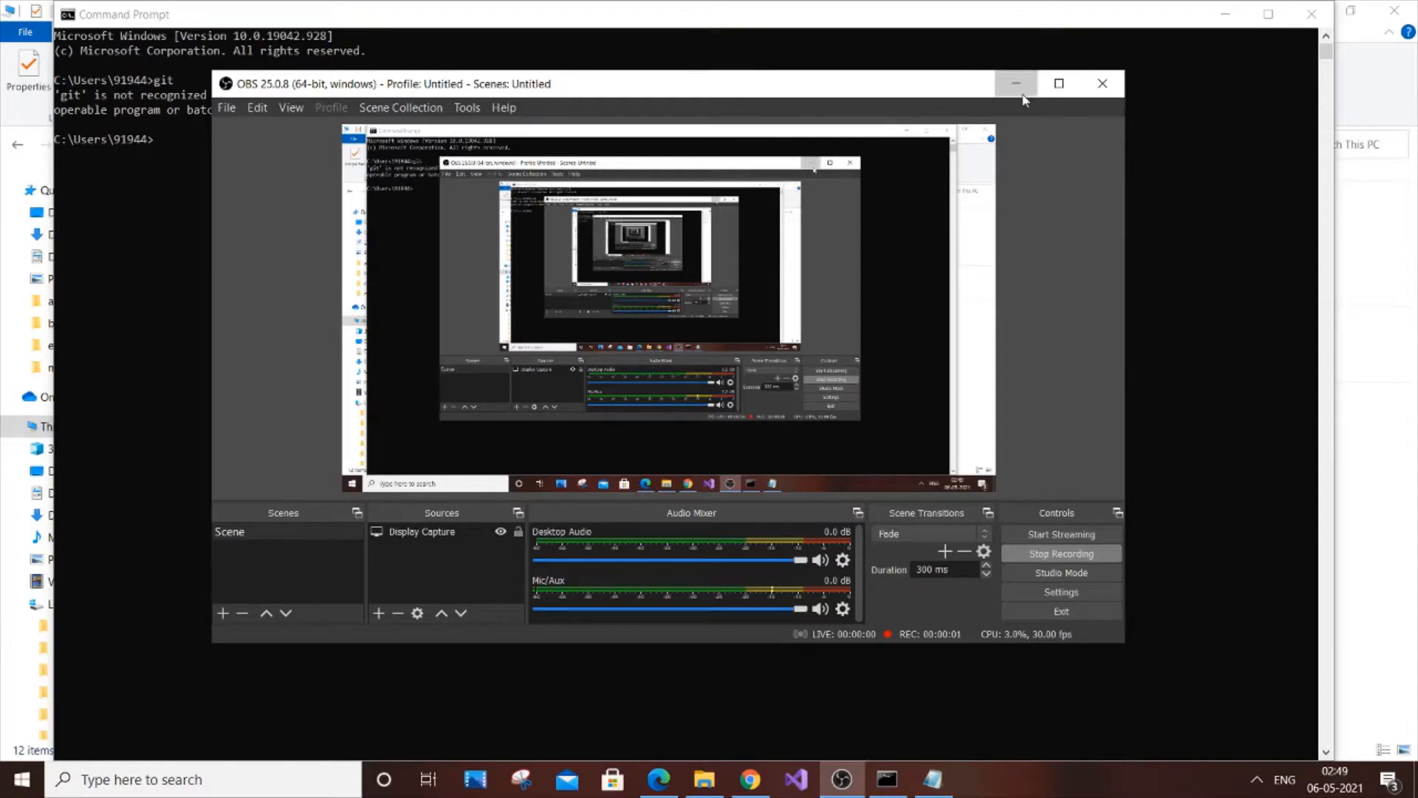
# - Confirm git is not recognized in Command Prompt, then open This PC in File Explorer
pyautogui.click(1015, 83)
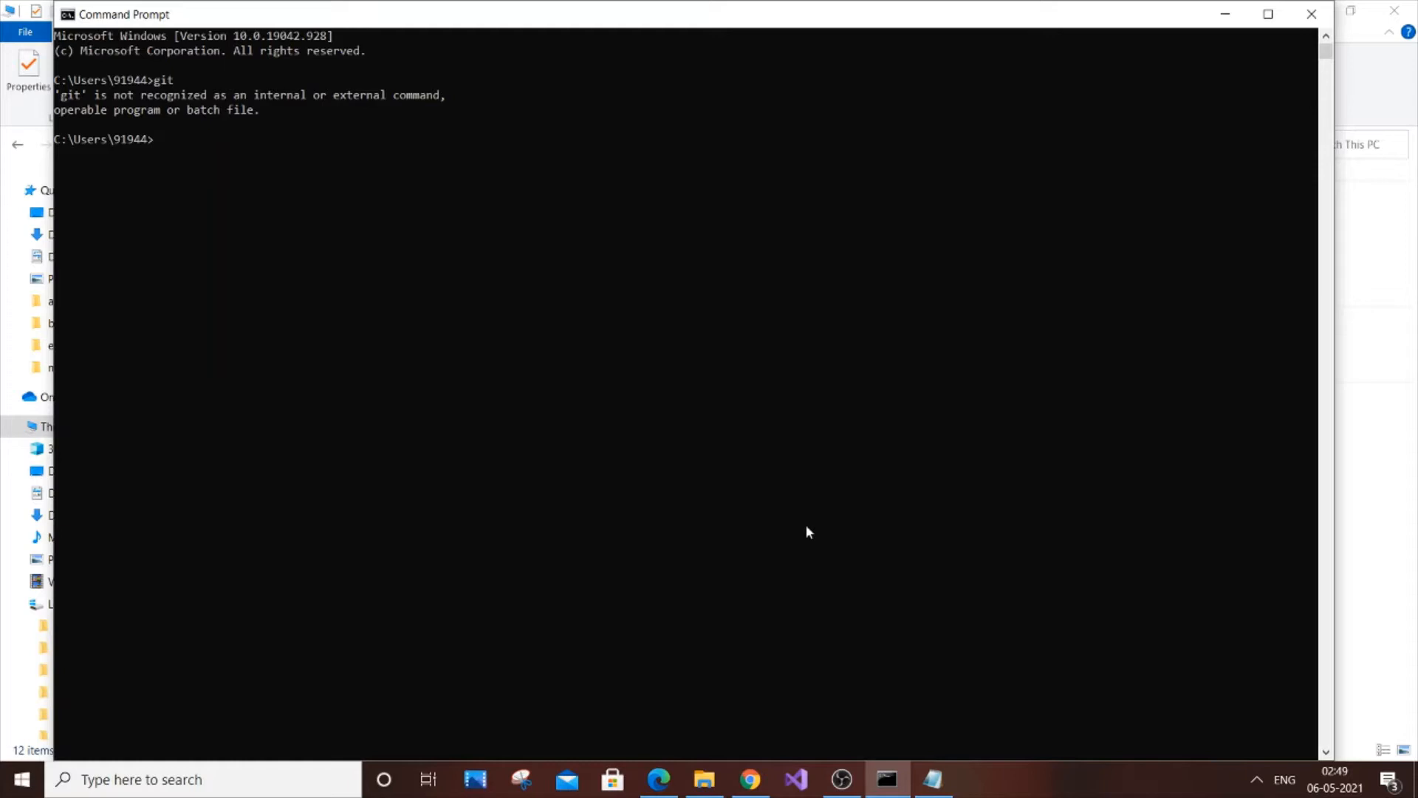
pyautogui.moveTo(704, 779)
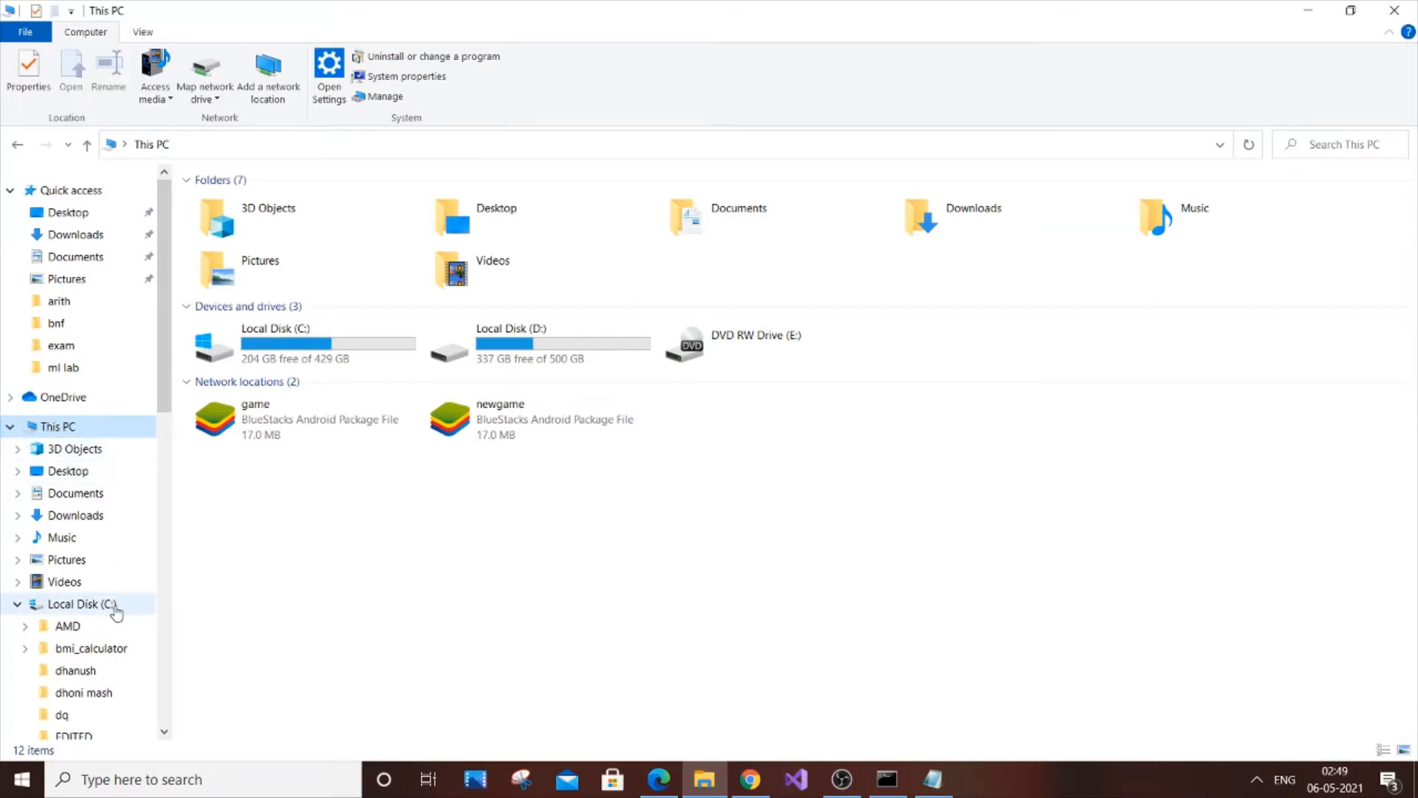
# - Navigate to C:\Program Files\Git in File Explorer
pyautogui.click(81, 604)
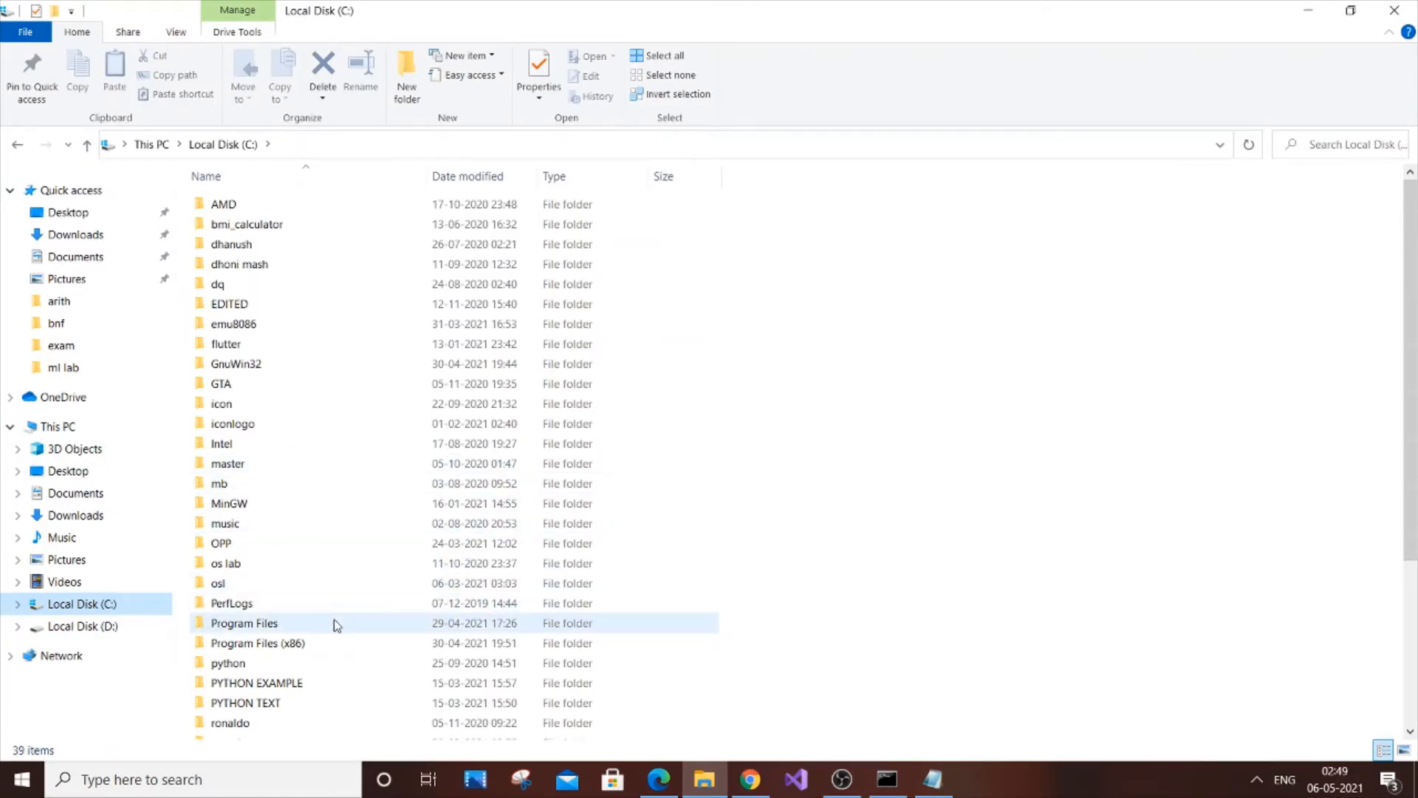
pyautogui.doubleClick(242, 622)
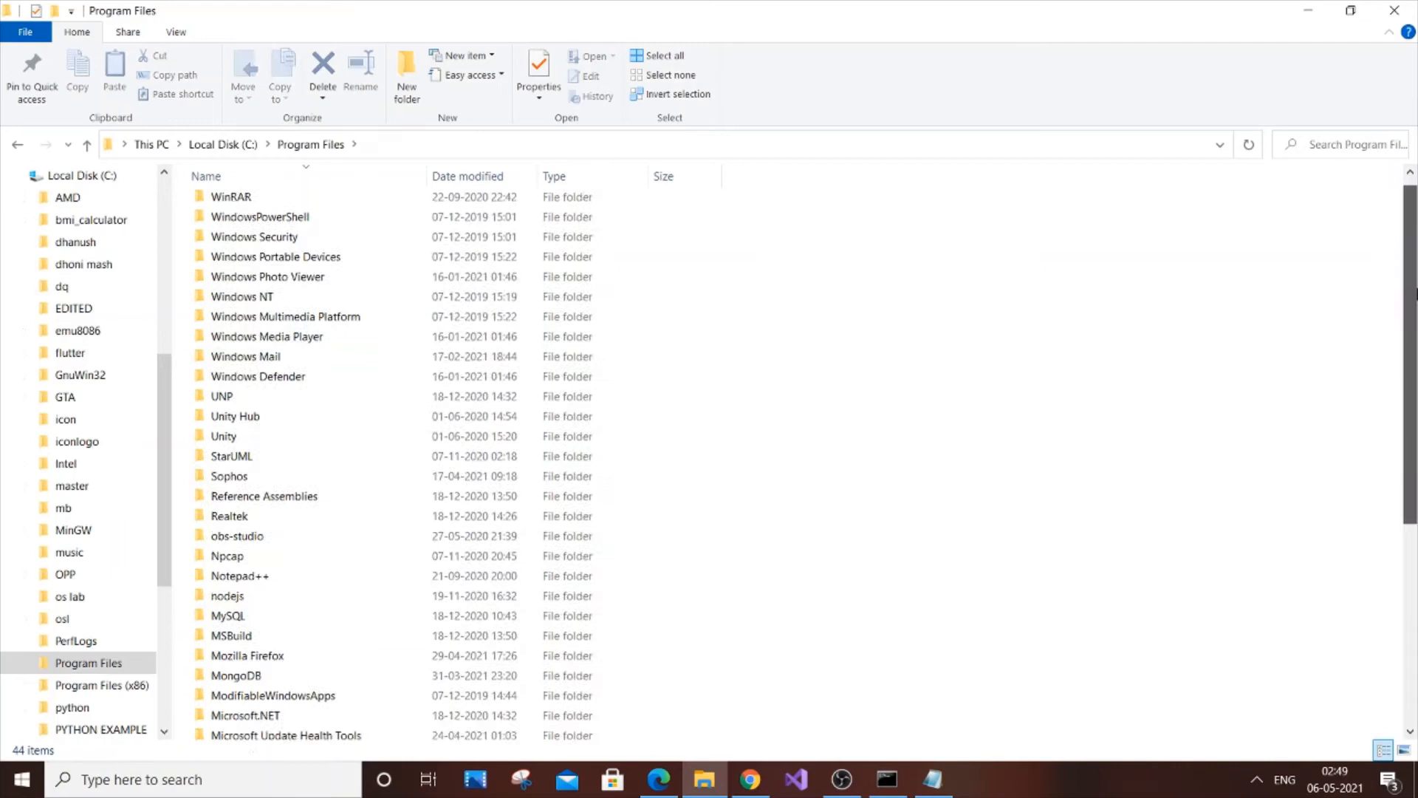
pyautogui.scroll(-3)
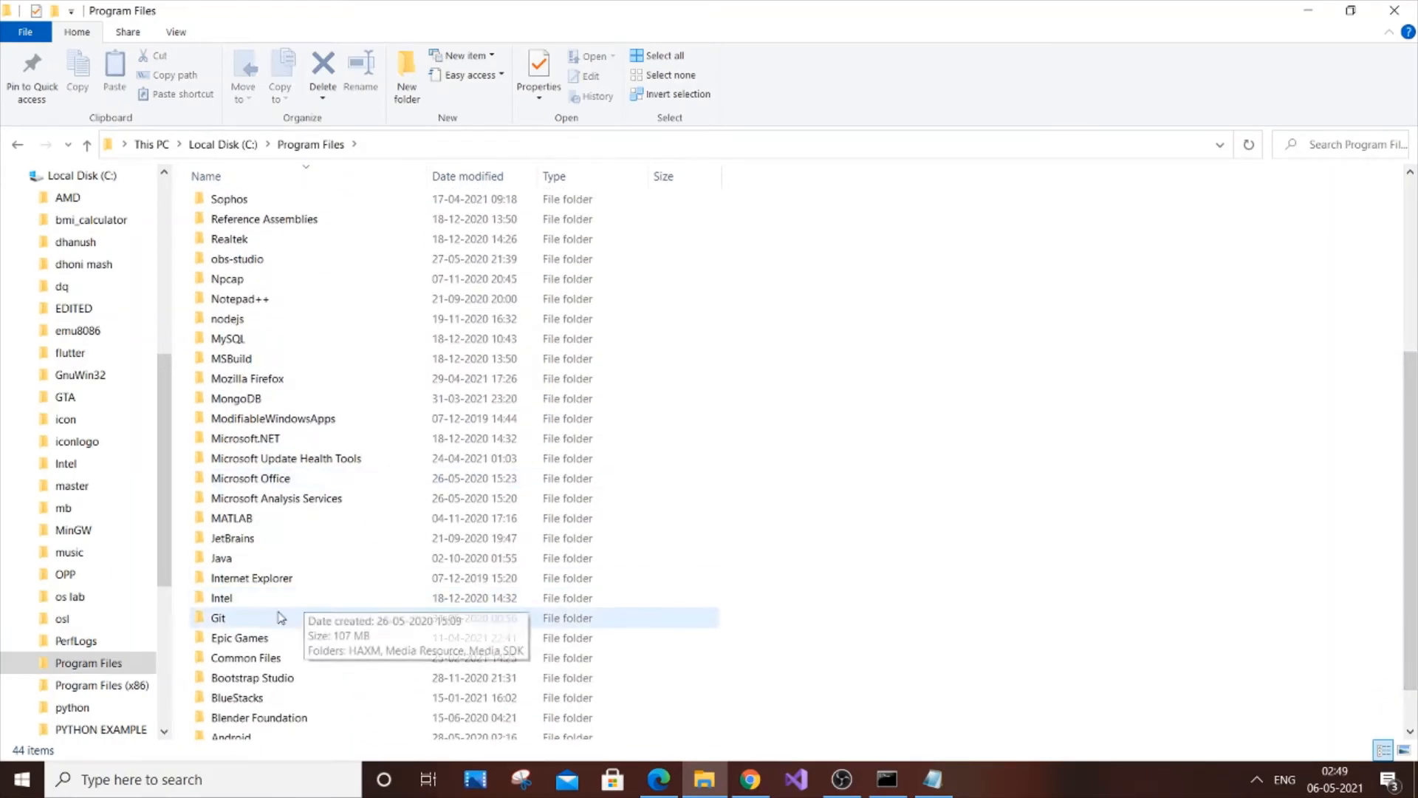
pyautogui.doubleClick(218, 618)
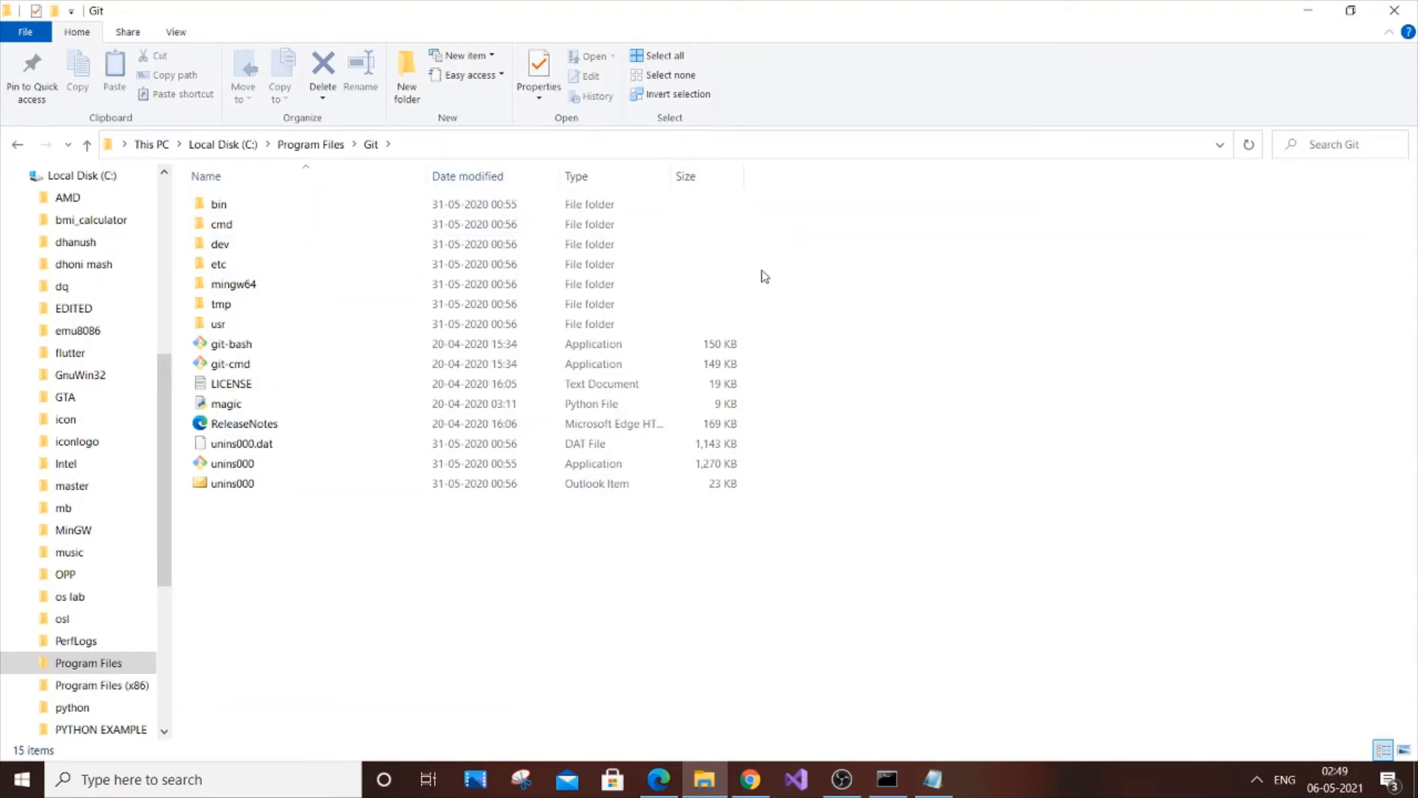
pyautogui.moveTo(665, 7)
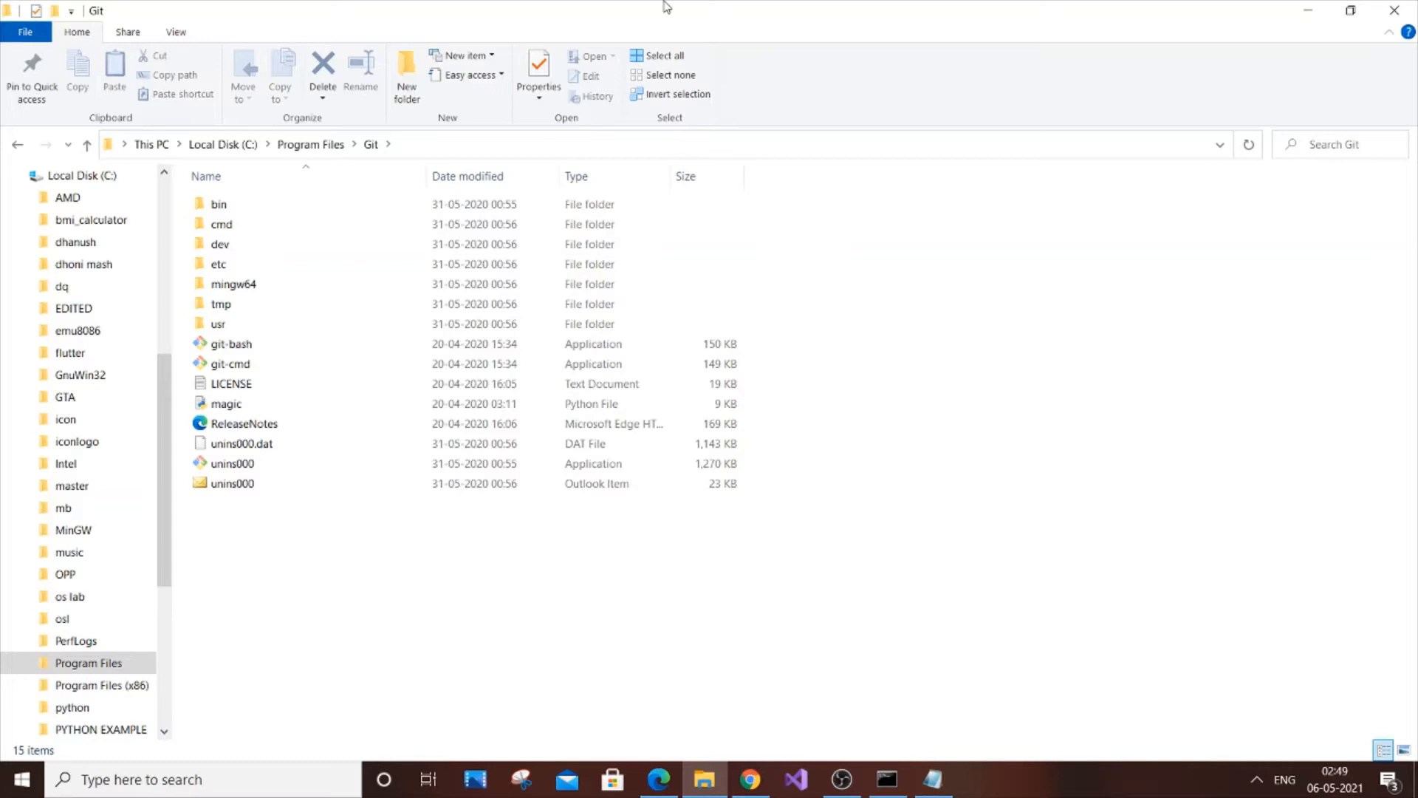
# - Record C:\Program Files\Git\bin and C:\Program Files\Git\cmd on separate Notepad lines
pyautogui.doubleClick(218, 204)
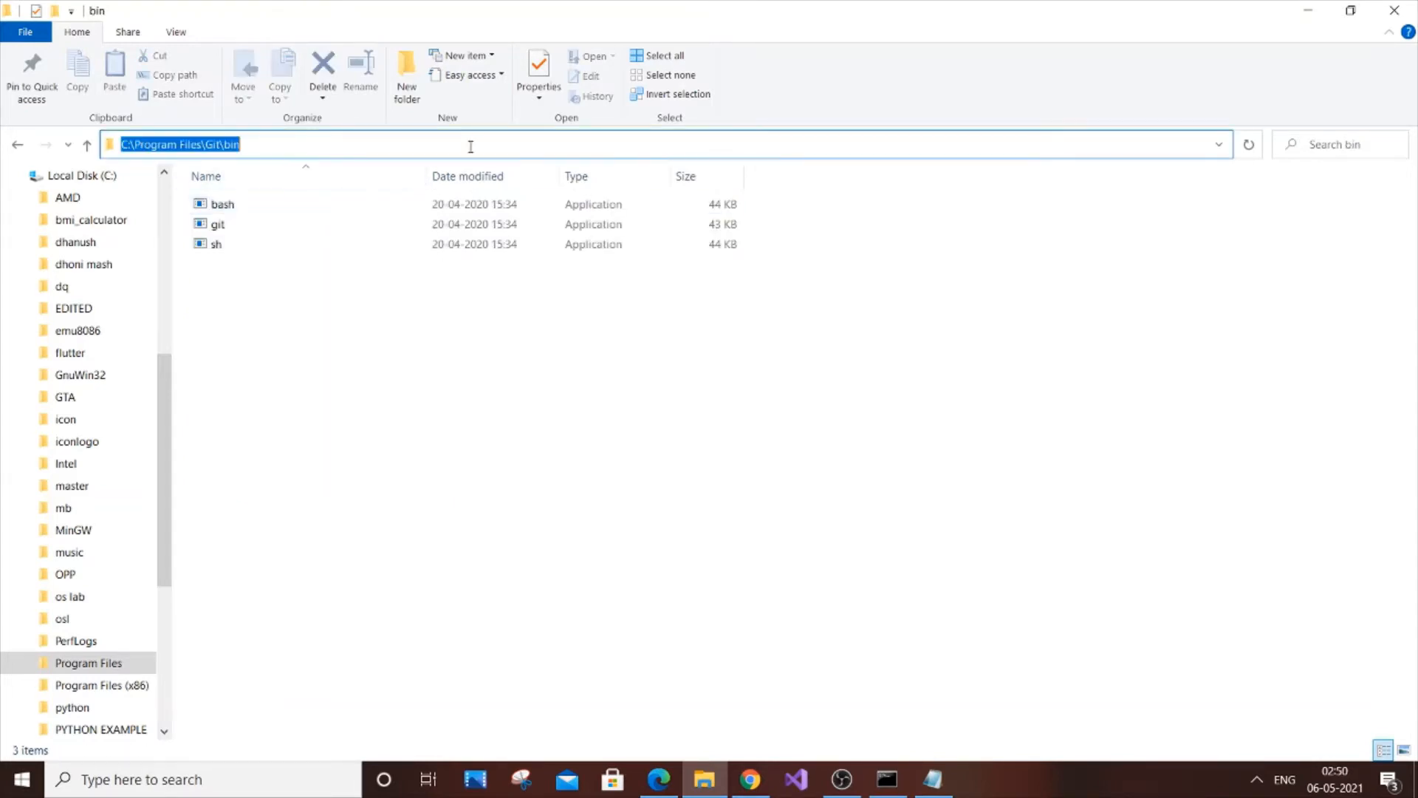
pyautogui.moveTo(918, 746)
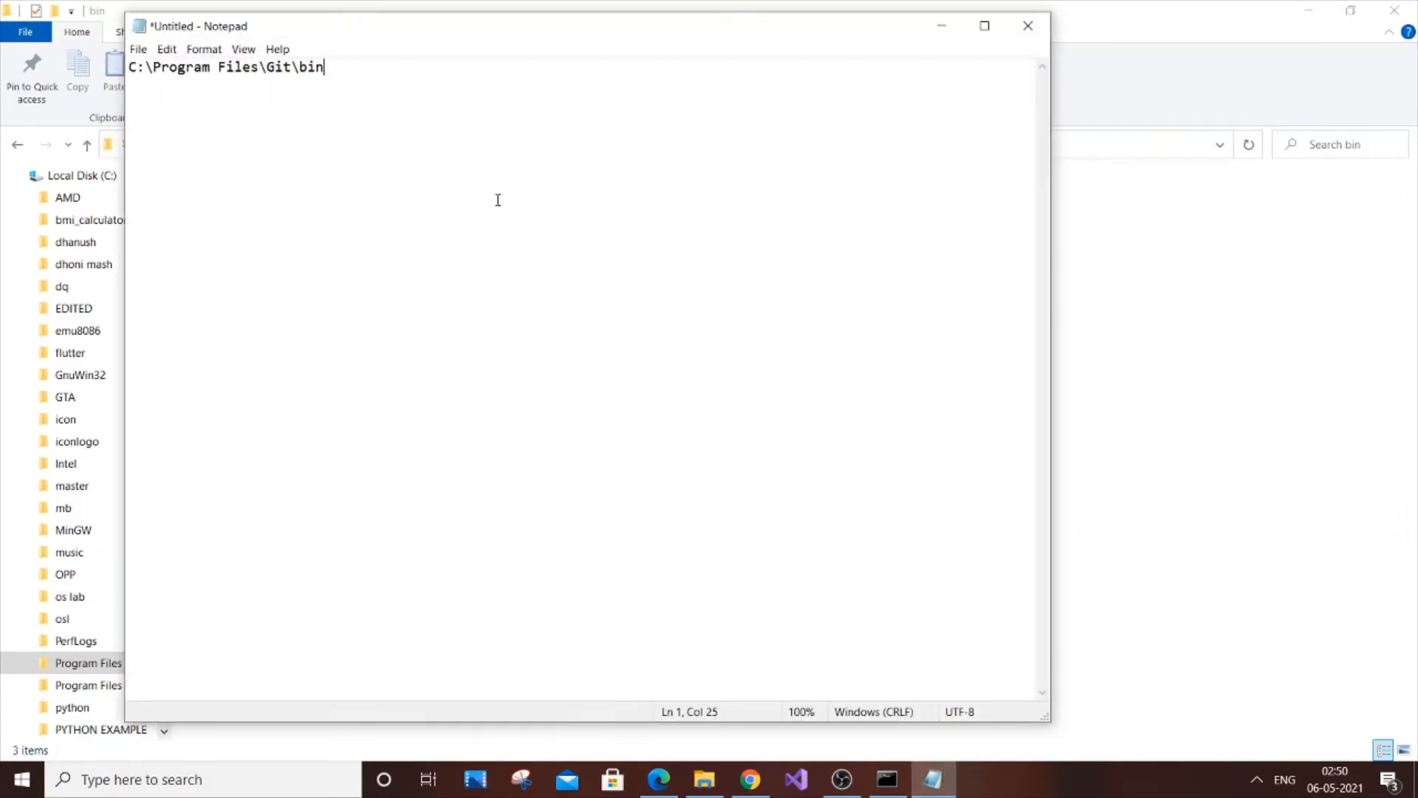
pyautogui.press('enter')
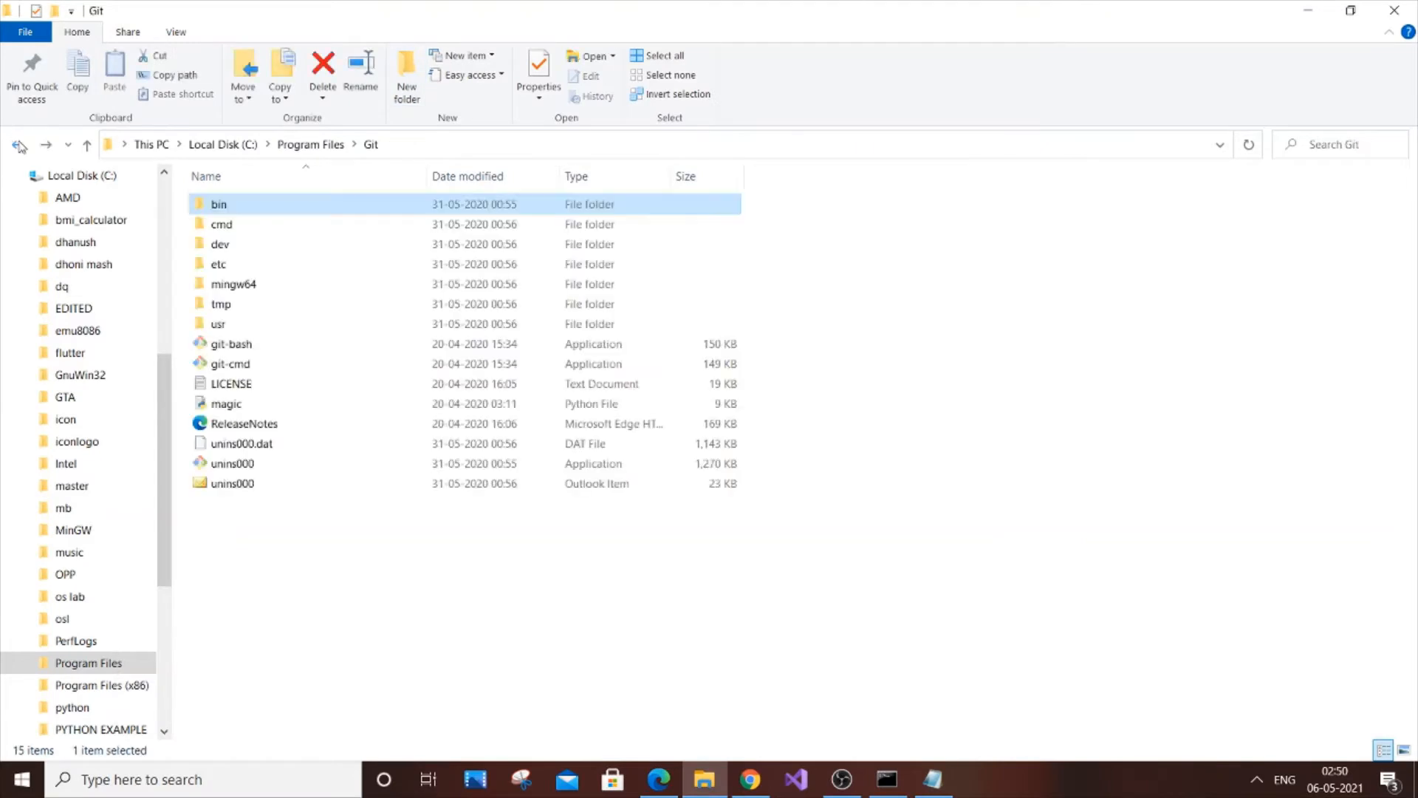
pyautogui.doubleClick(221, 223)
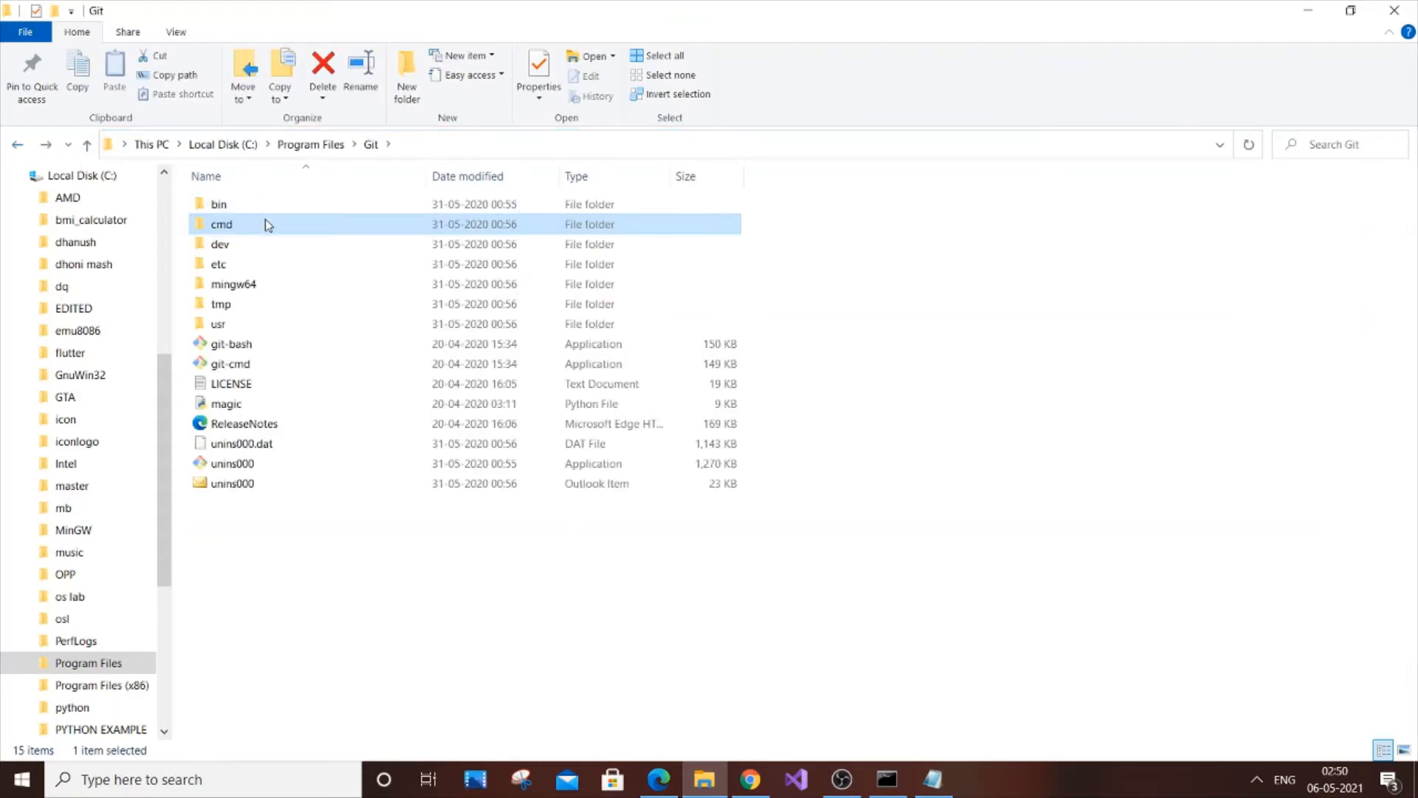
pyautogui.doubleClick(222, 223)
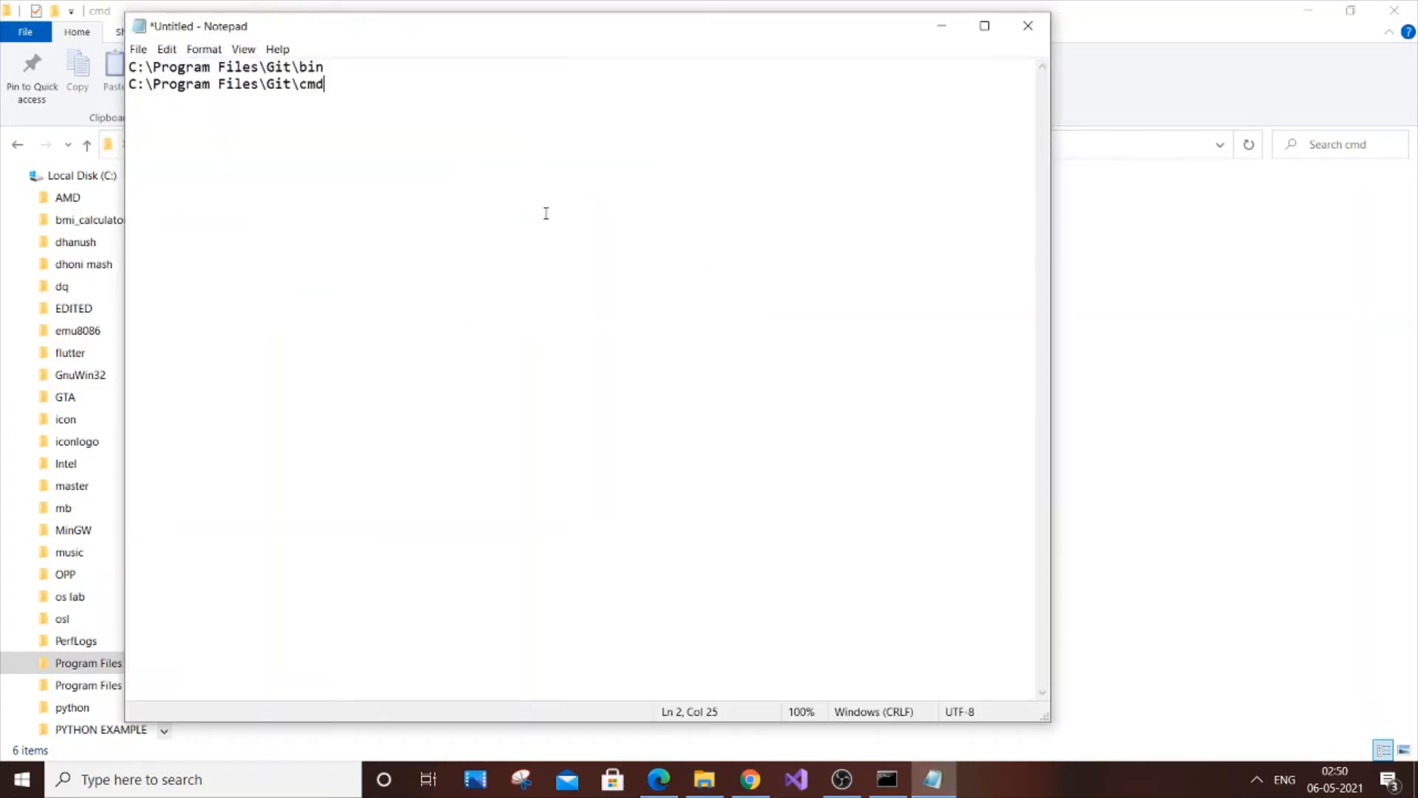
pyautogui.click(702, 779)
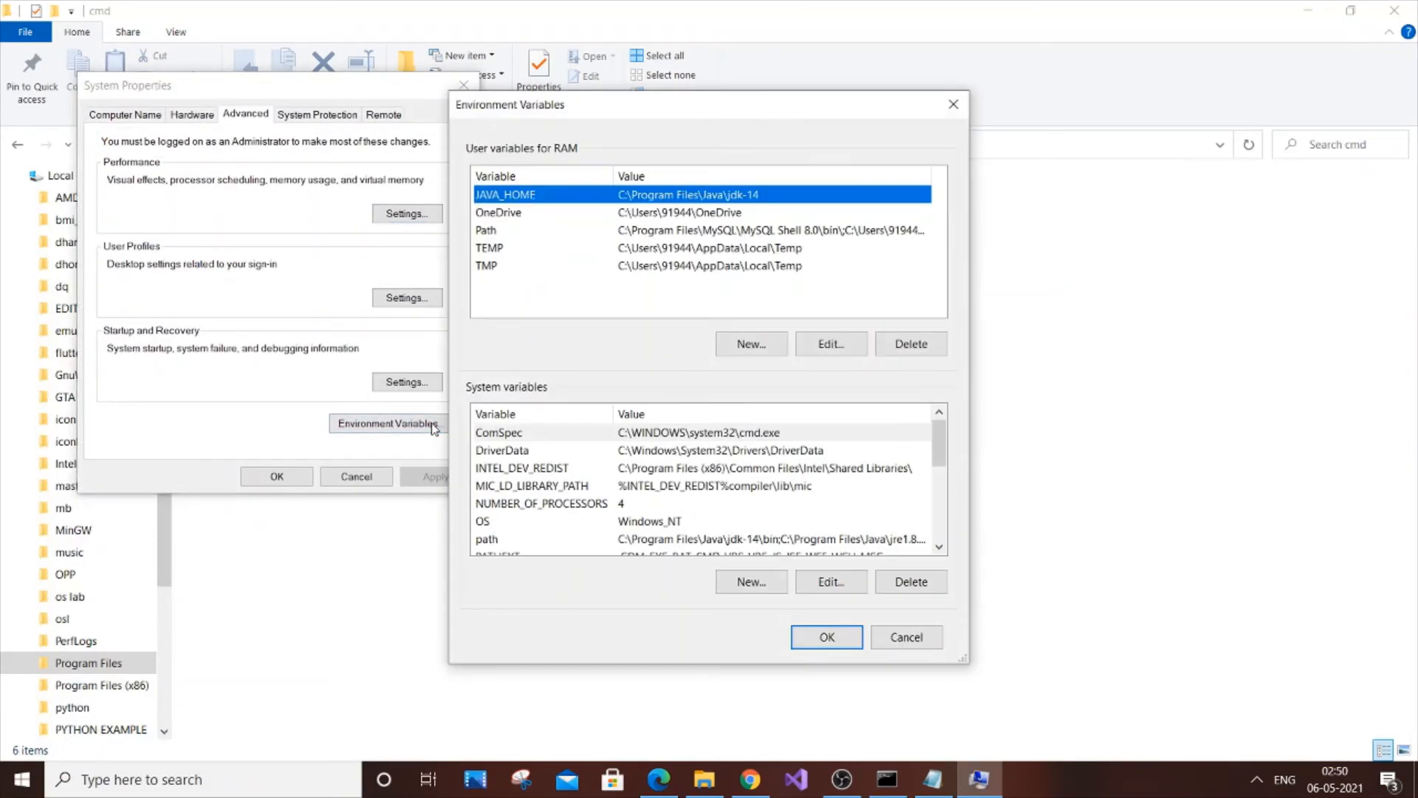
# - Add C:\Program Files\Git\cmd and C:\Program Files\Git\bin as new system Path entries
pyautogui.scroll(-3)
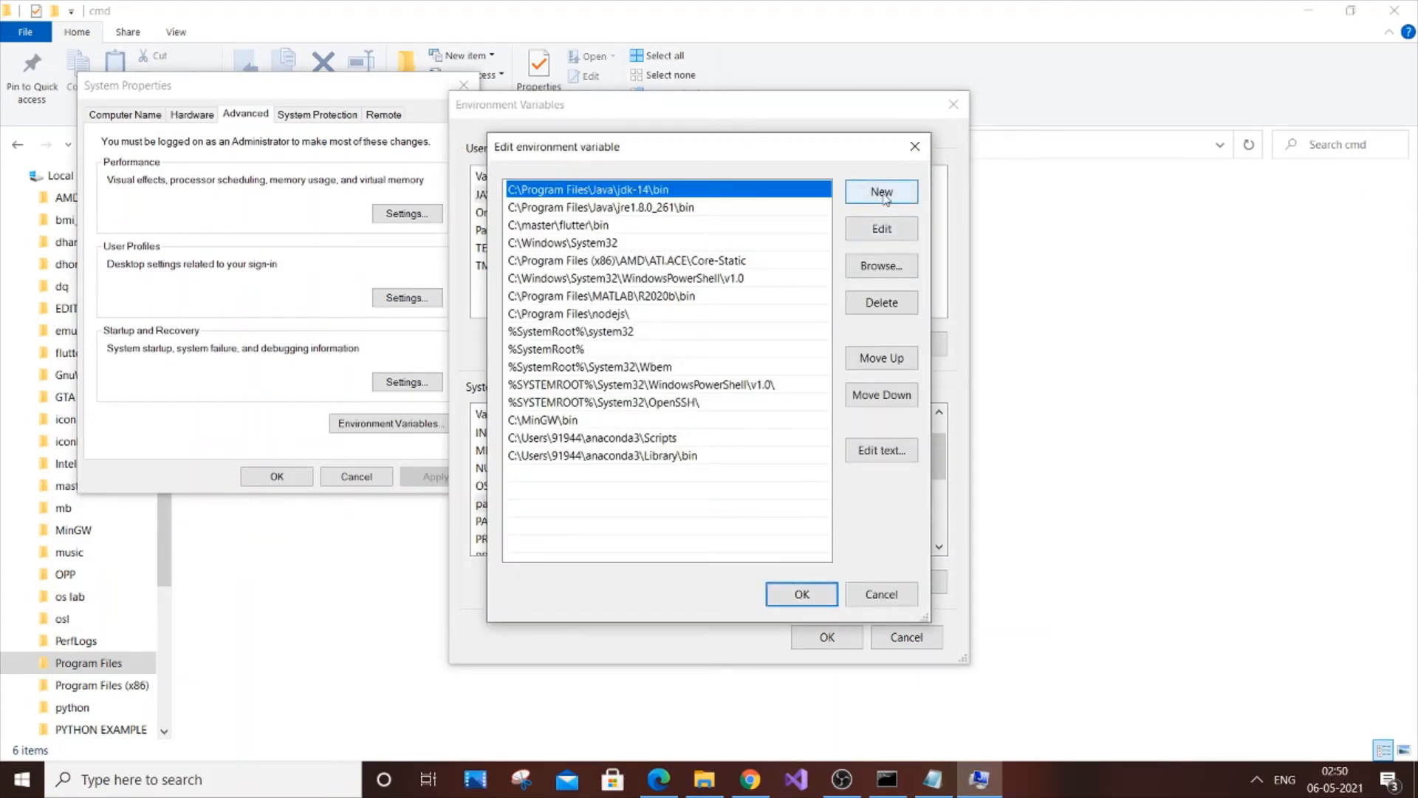
pyautogui.click(879, 192)
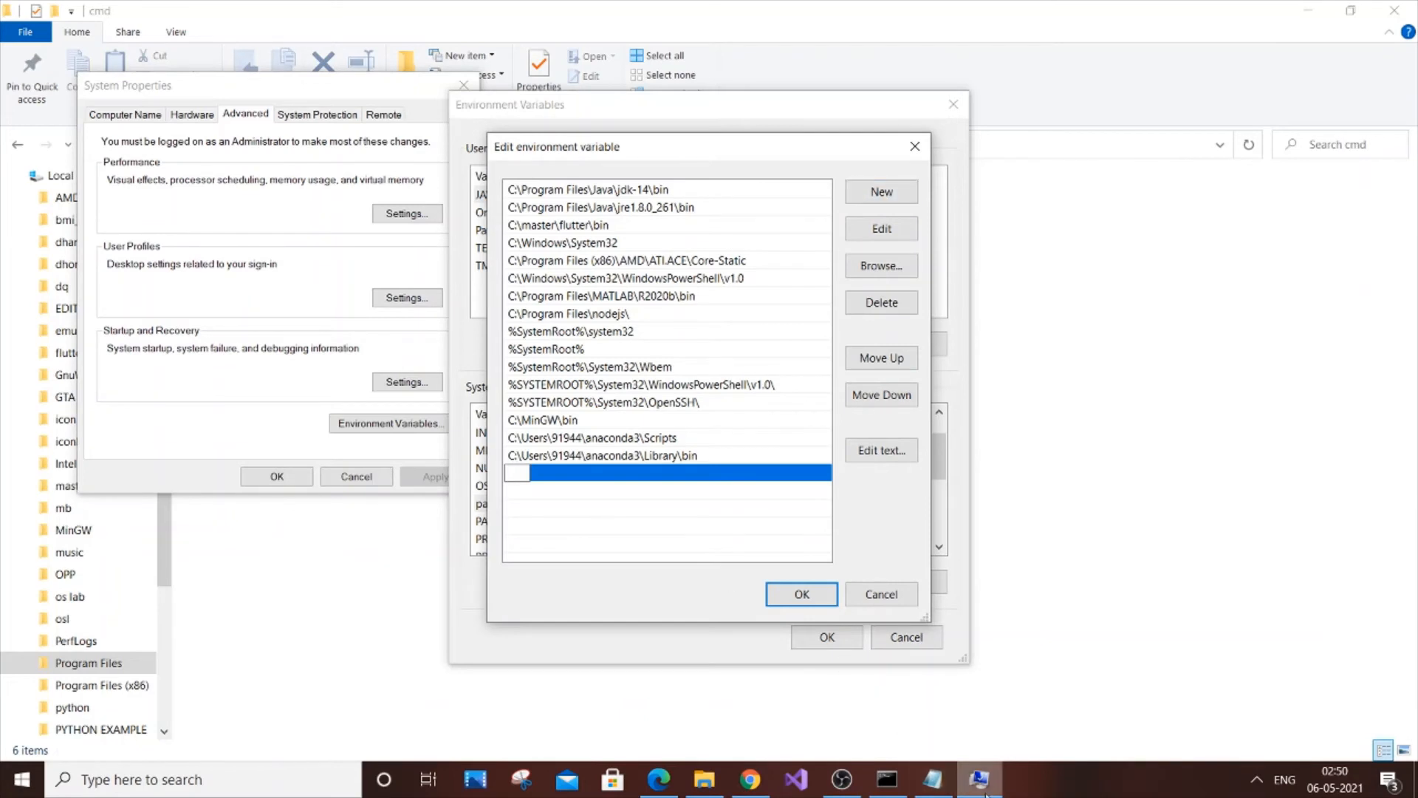
pyautogui.write('C:\\Program Files\\Git\\cmd')
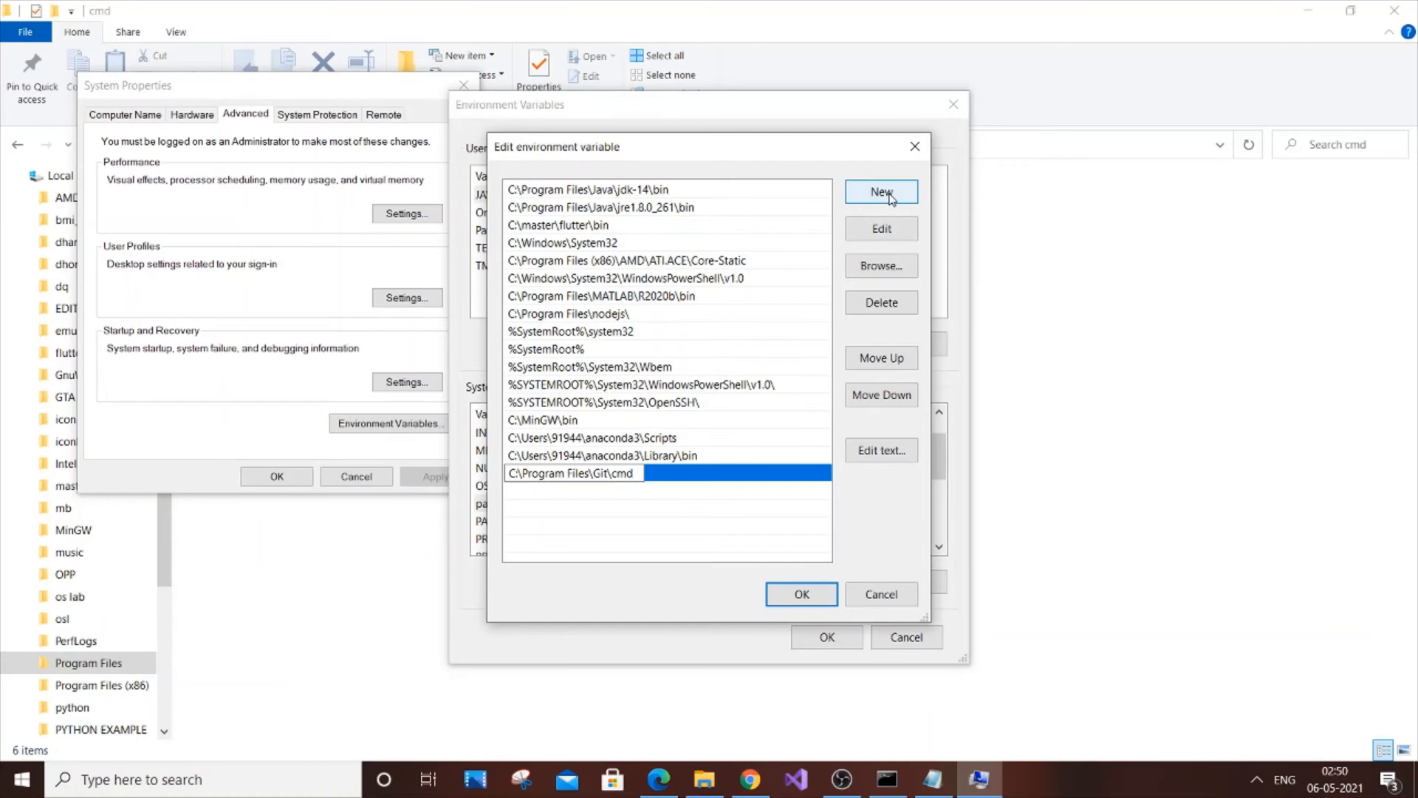
pyautogui.click(880, 192)
pyautogui.write('C:\\Program Files\\Git\\bin')
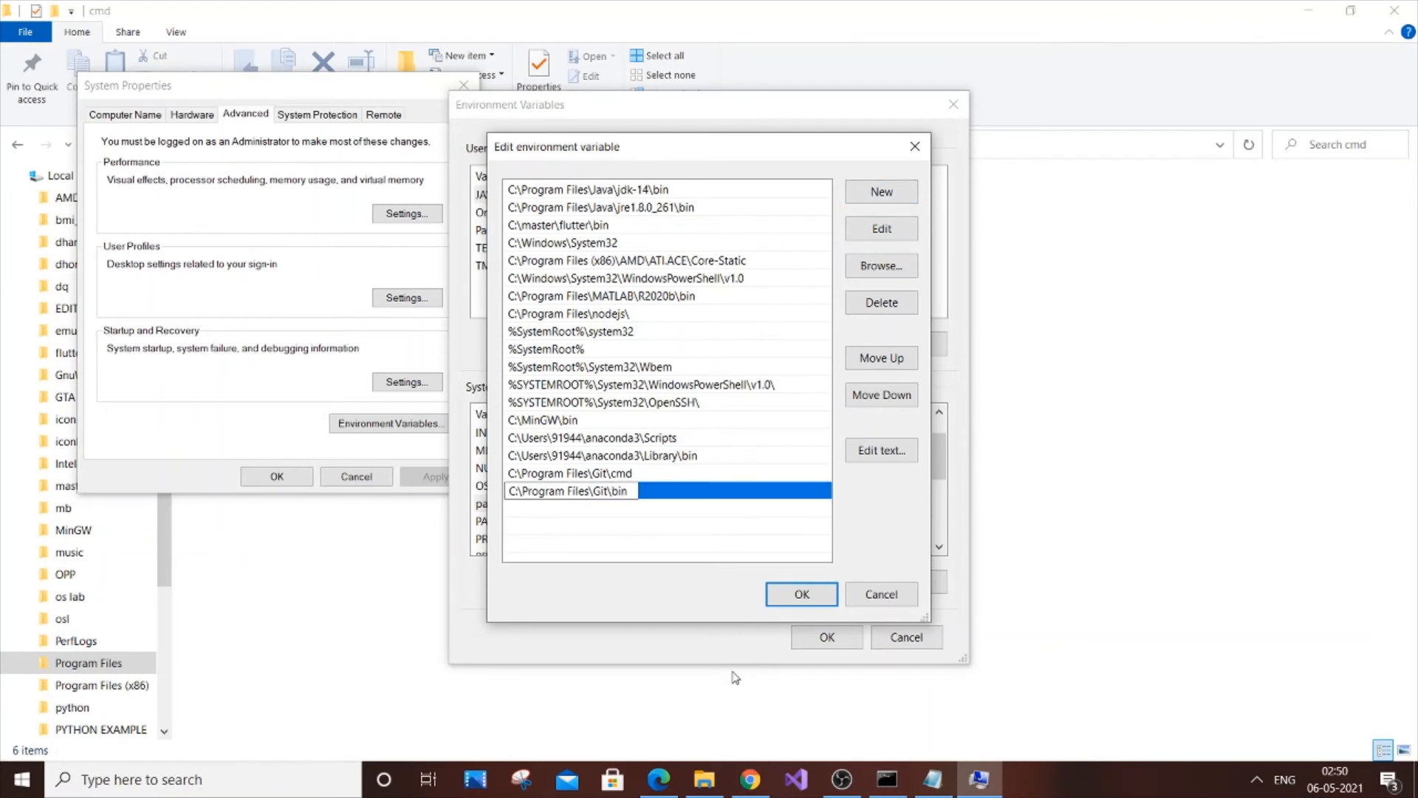
pyautogui.moveTo(849, 574)
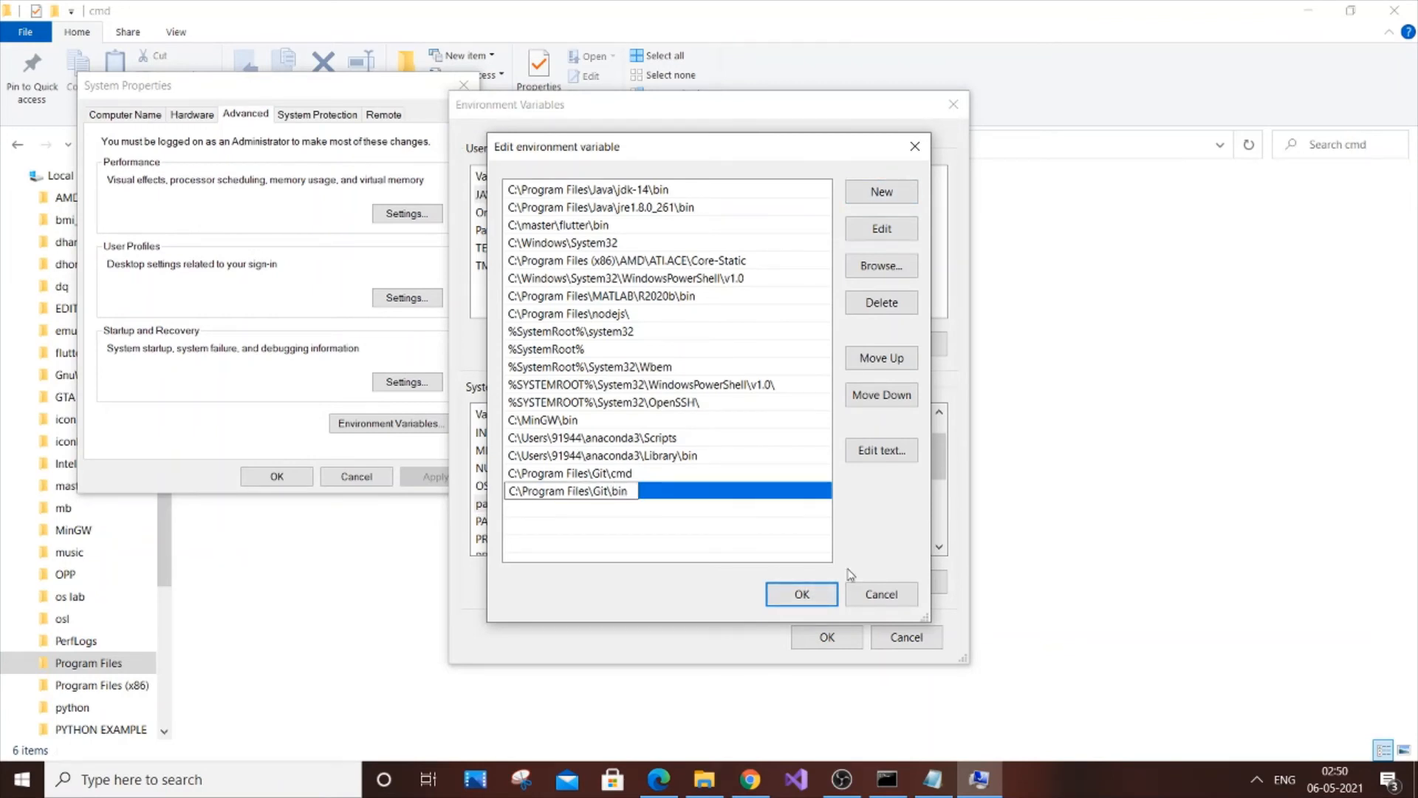
pyautogui.click(800, 594)
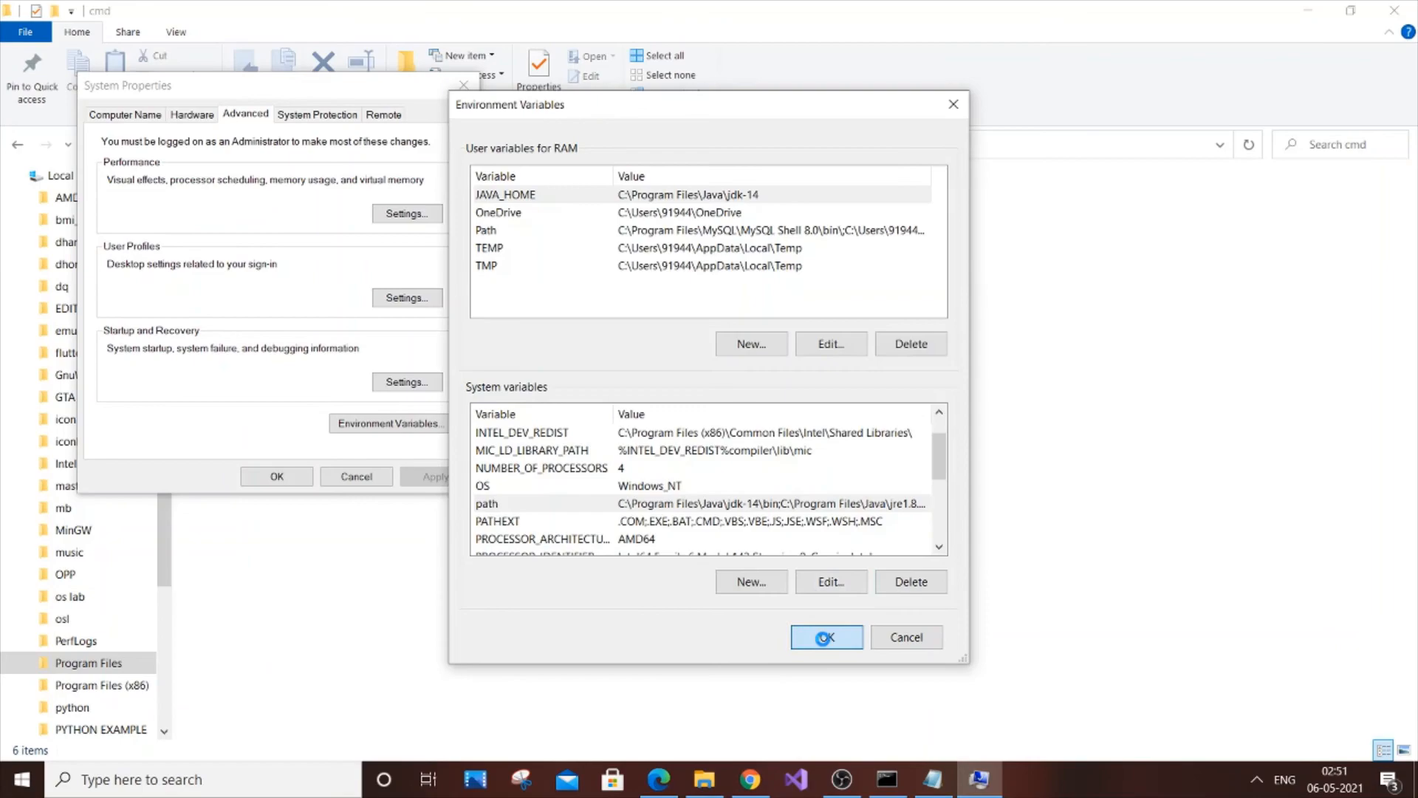
# - Apply the environment variables and run git in a new Command Prompt to see usage help
pyautogui.click(826, 637)
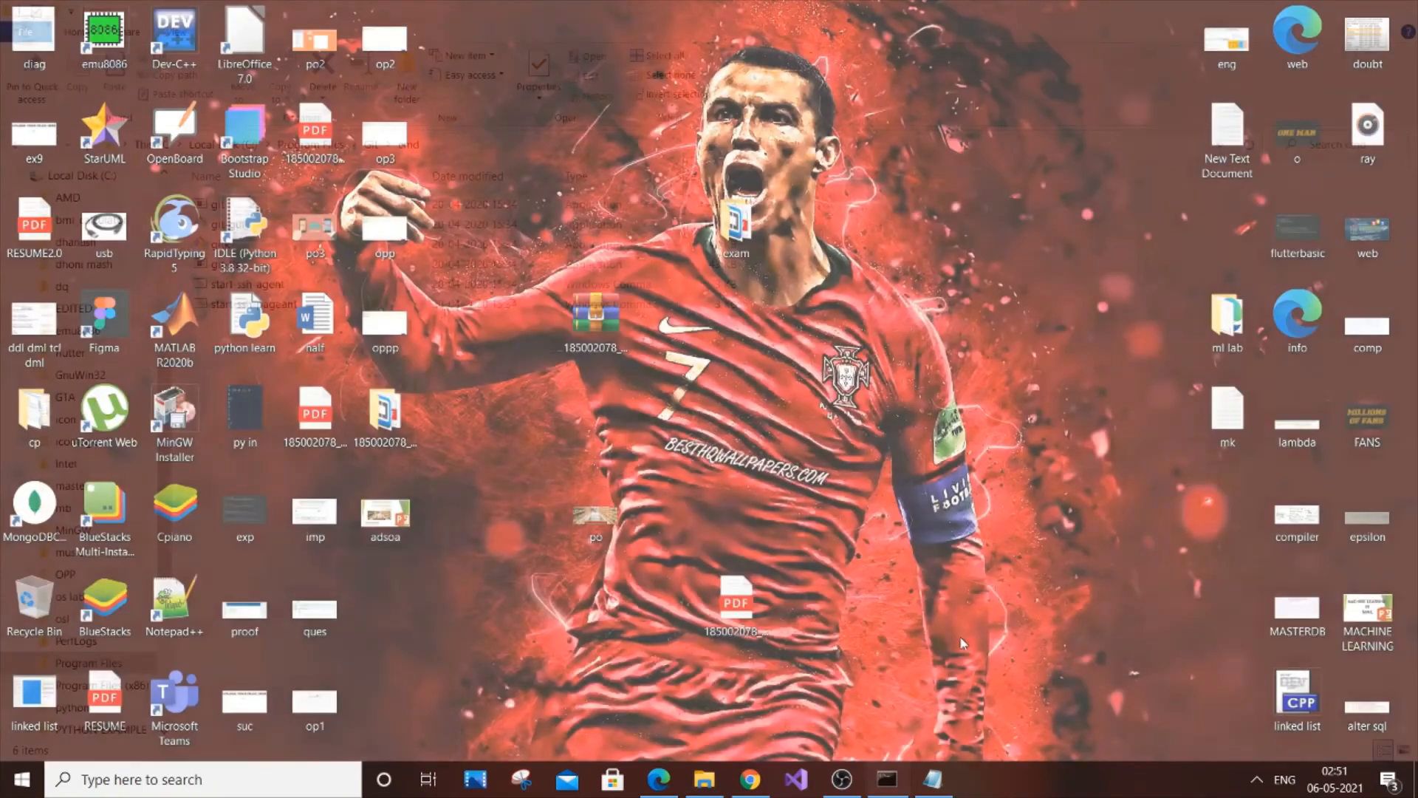
pyautogui.write('cmd')
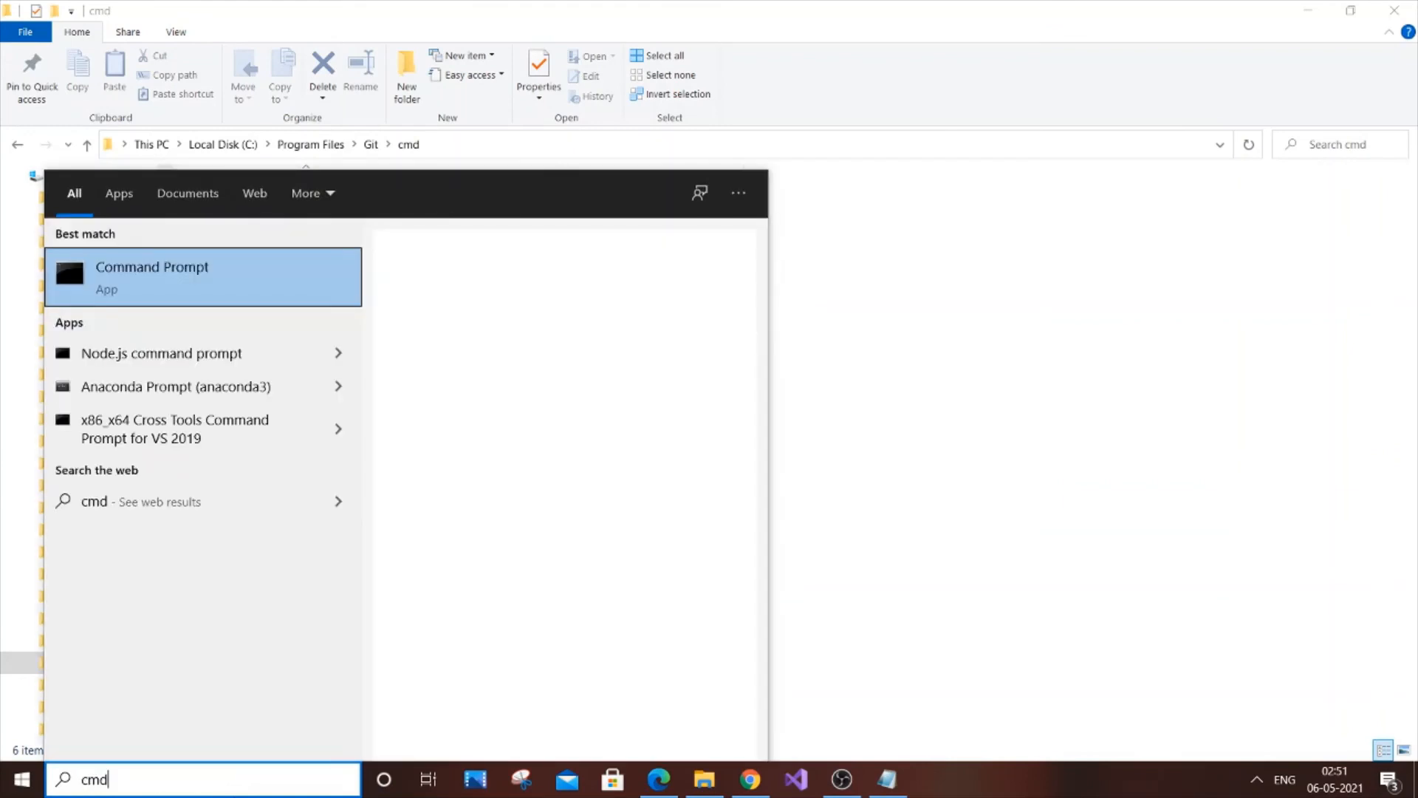
pyautogui.click(203, 276)
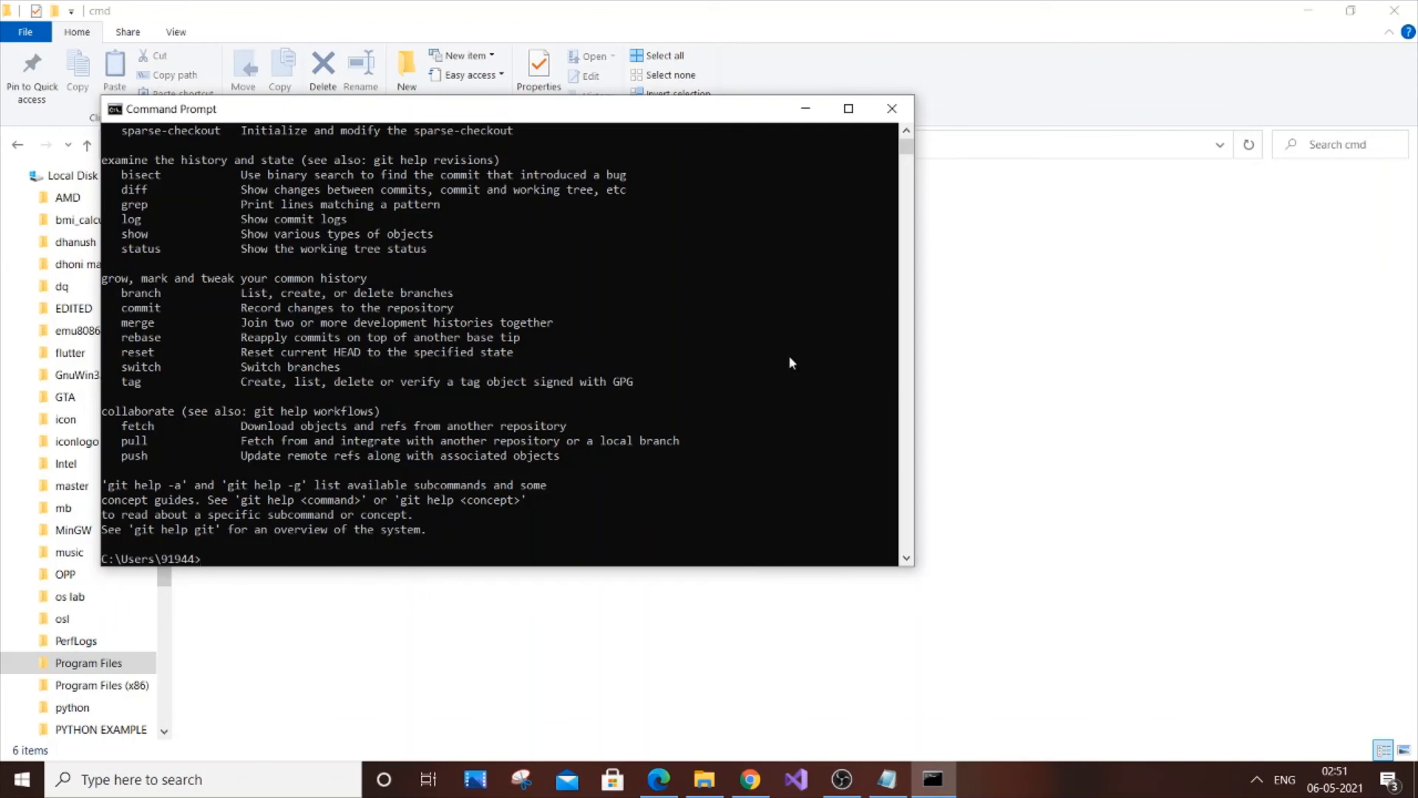
pyautogui.scroll(3)
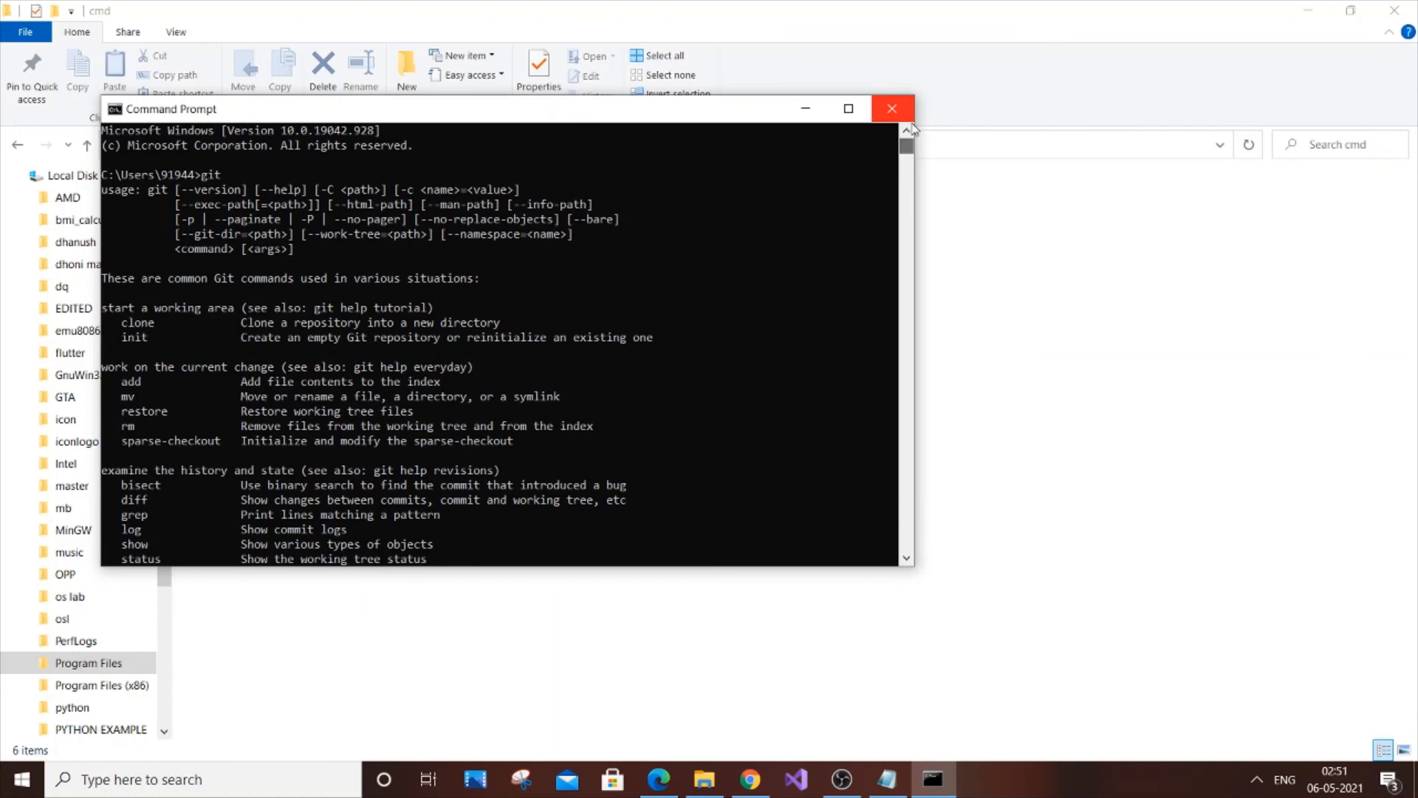
pyautogui.moveTo(846, 295)
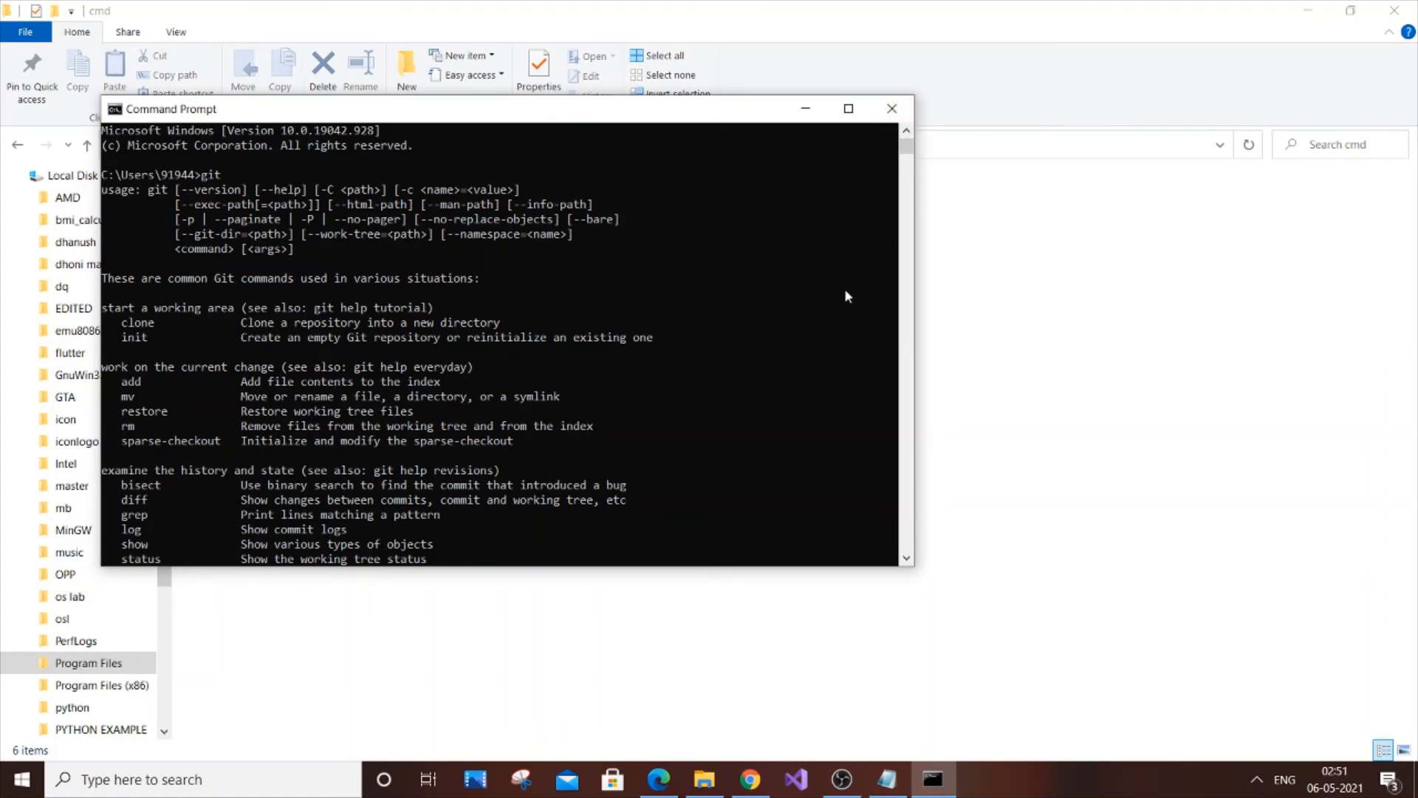